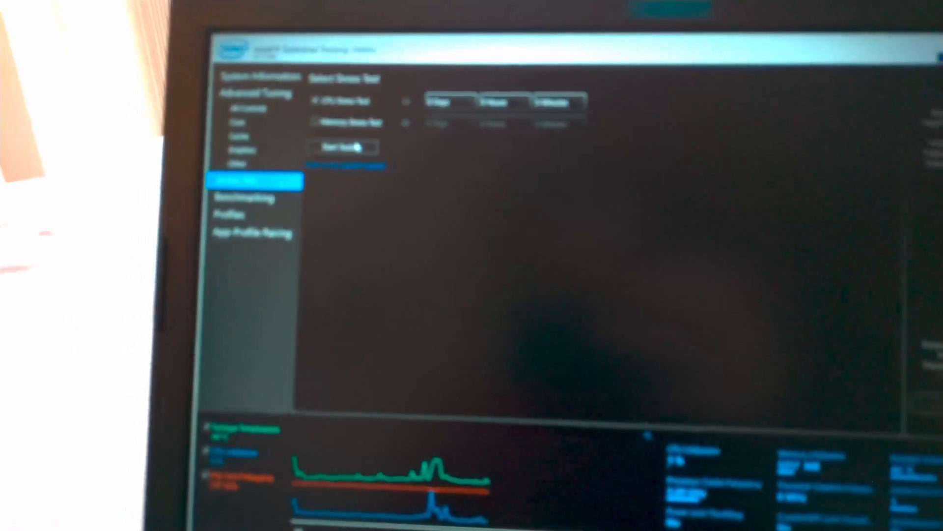
# Start the CPU stress test from the Stress Test page to load the CPU to 100%.
pyautogui.click(345, 148)
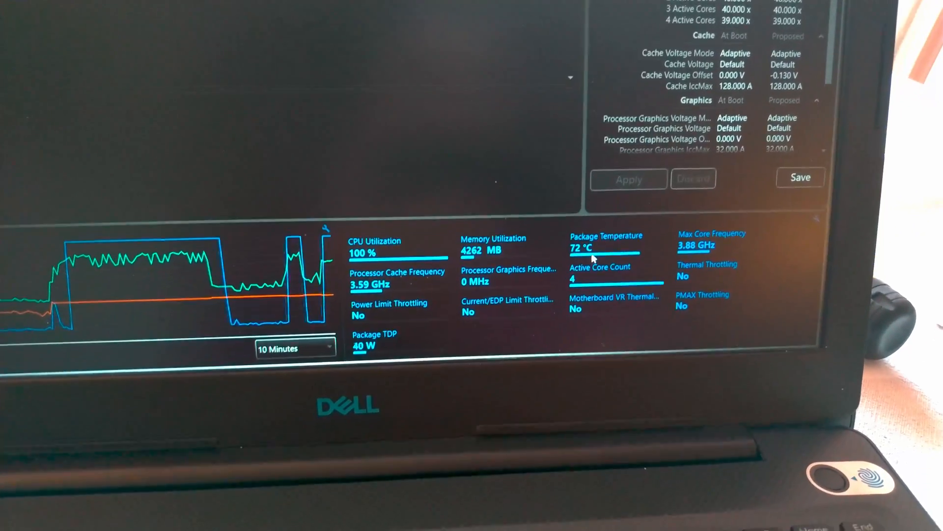
pyautogui.moveTo(581, 262)
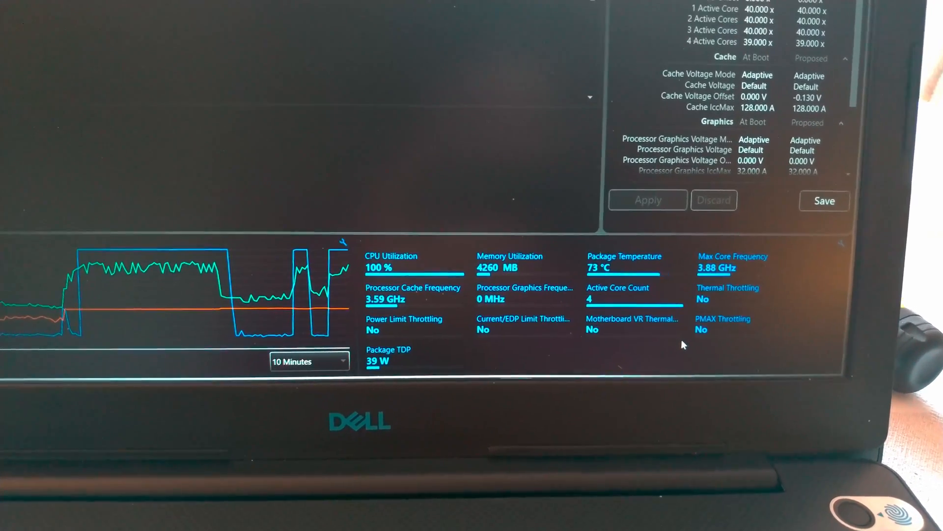
pyautogui.moveTo(708, 292)
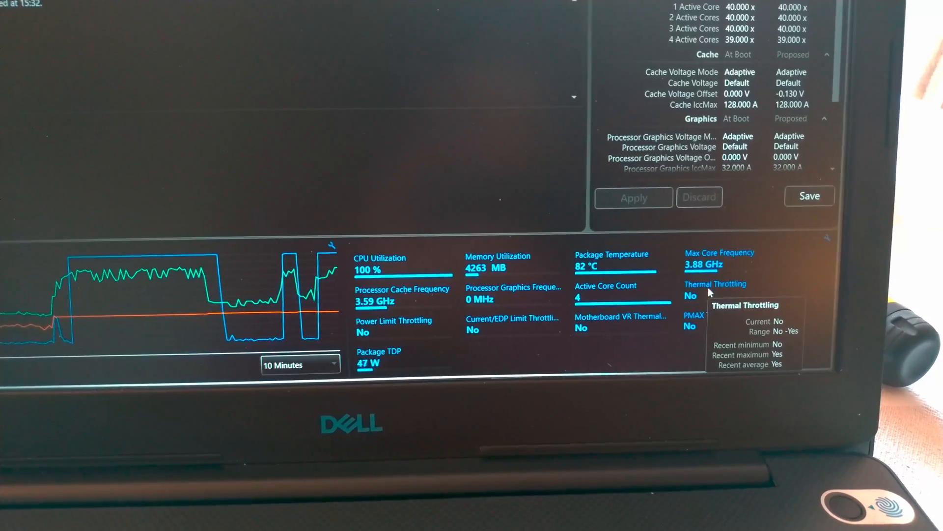